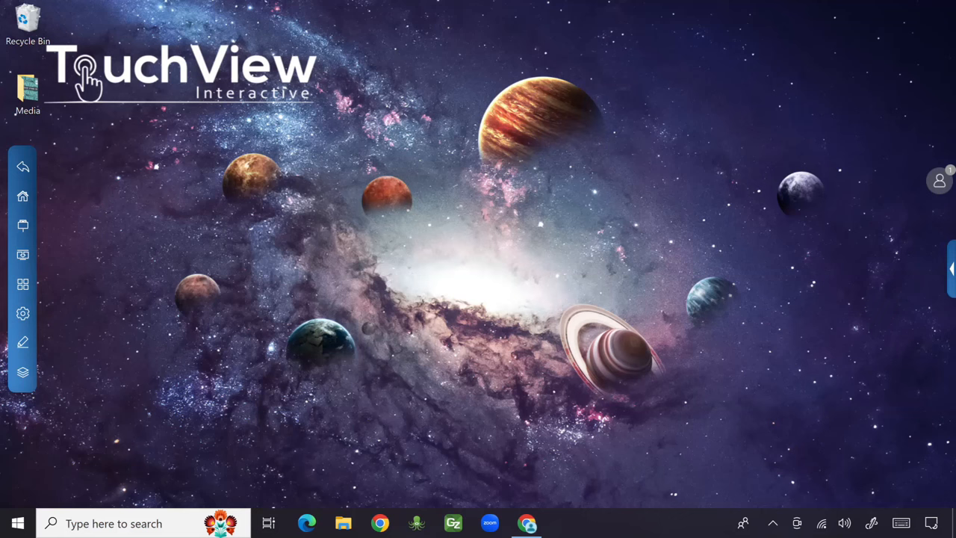
Open the Signal source panel from the left toolbar to list Android, PC and HDMI1
{"action": "left_click", "coordinate": [22, 226]}
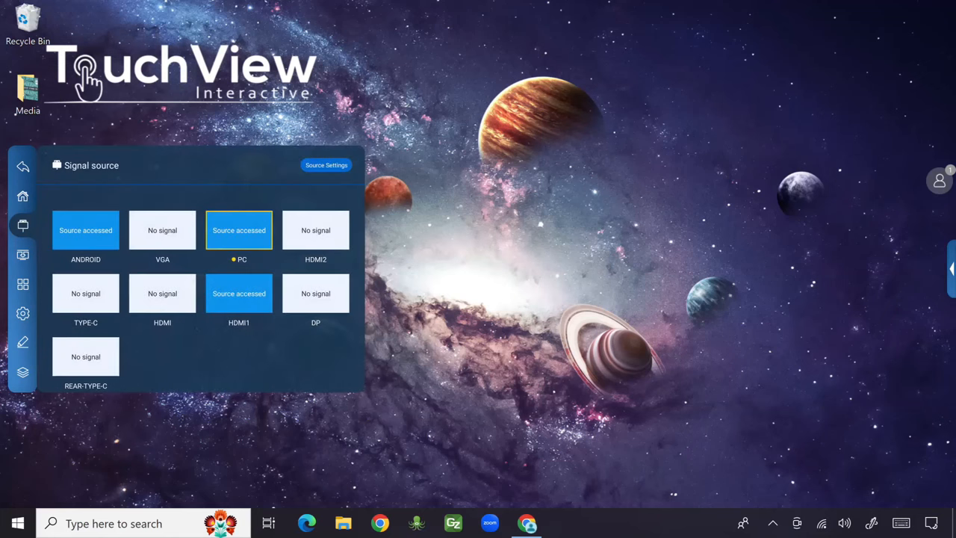